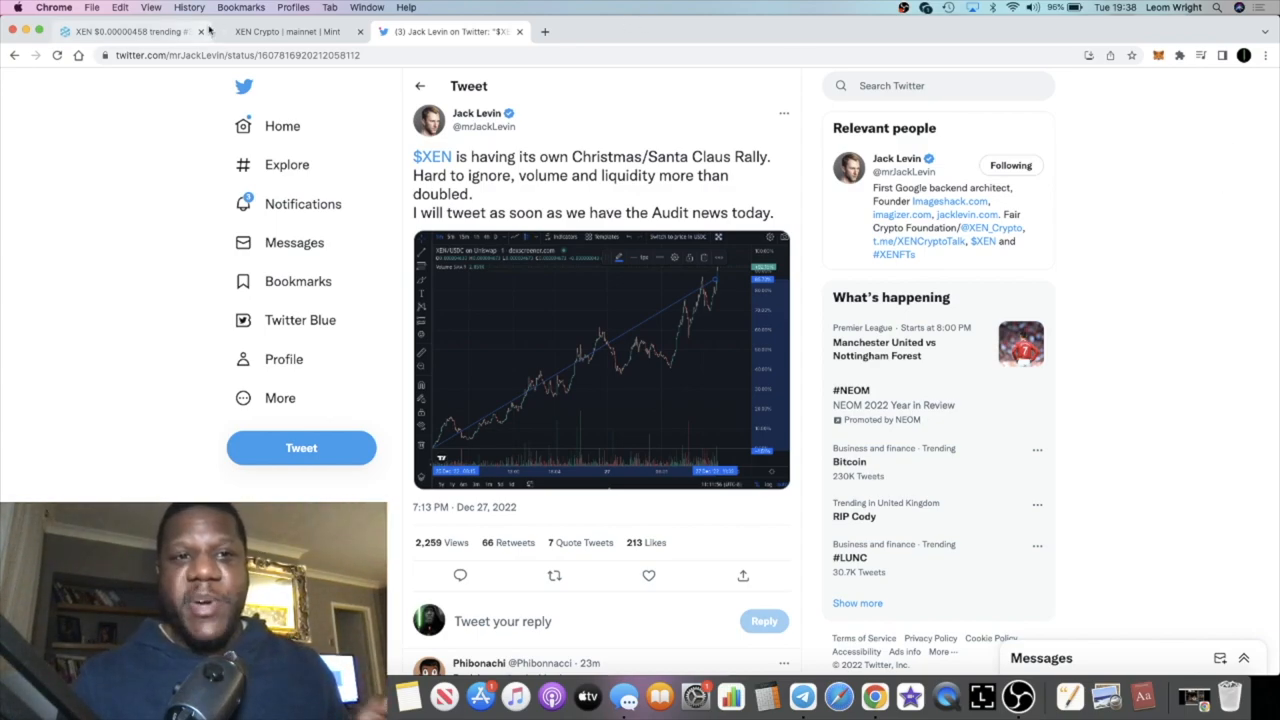
View XEN's mint details: 359-day term, about 26.2 million estimated XEN.
click(290, 33)
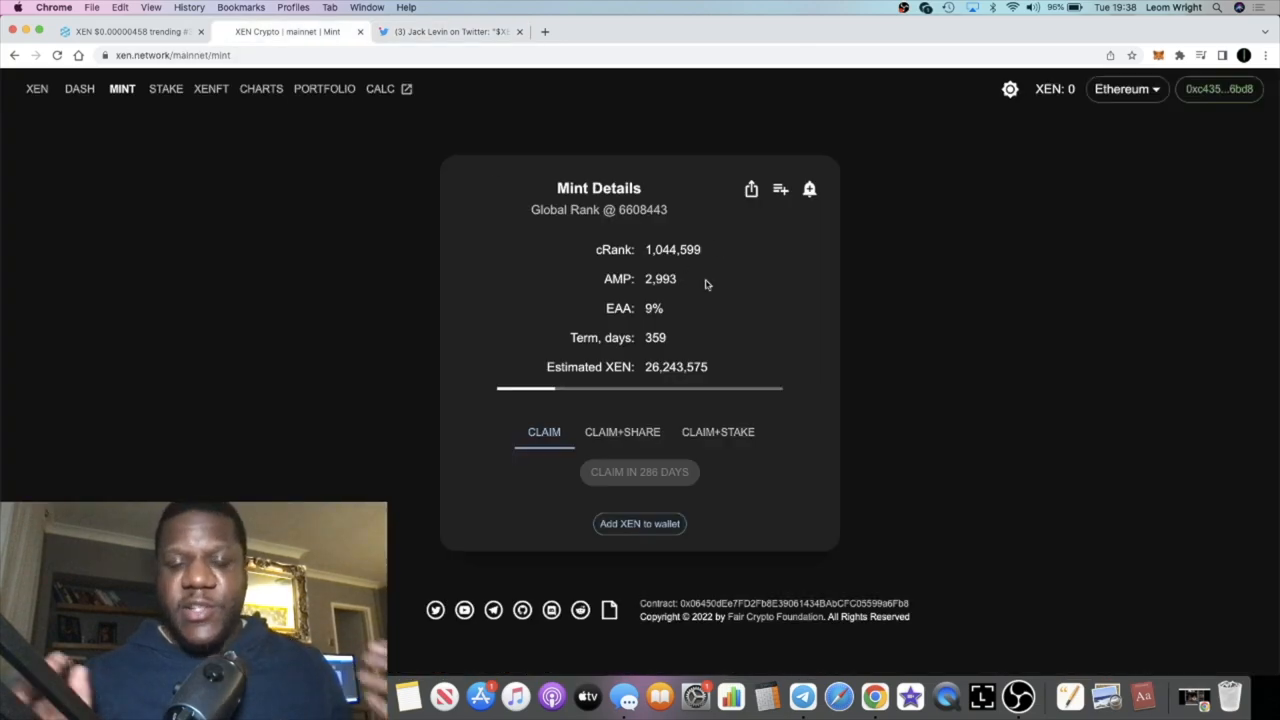
mouse_move(695, 463)
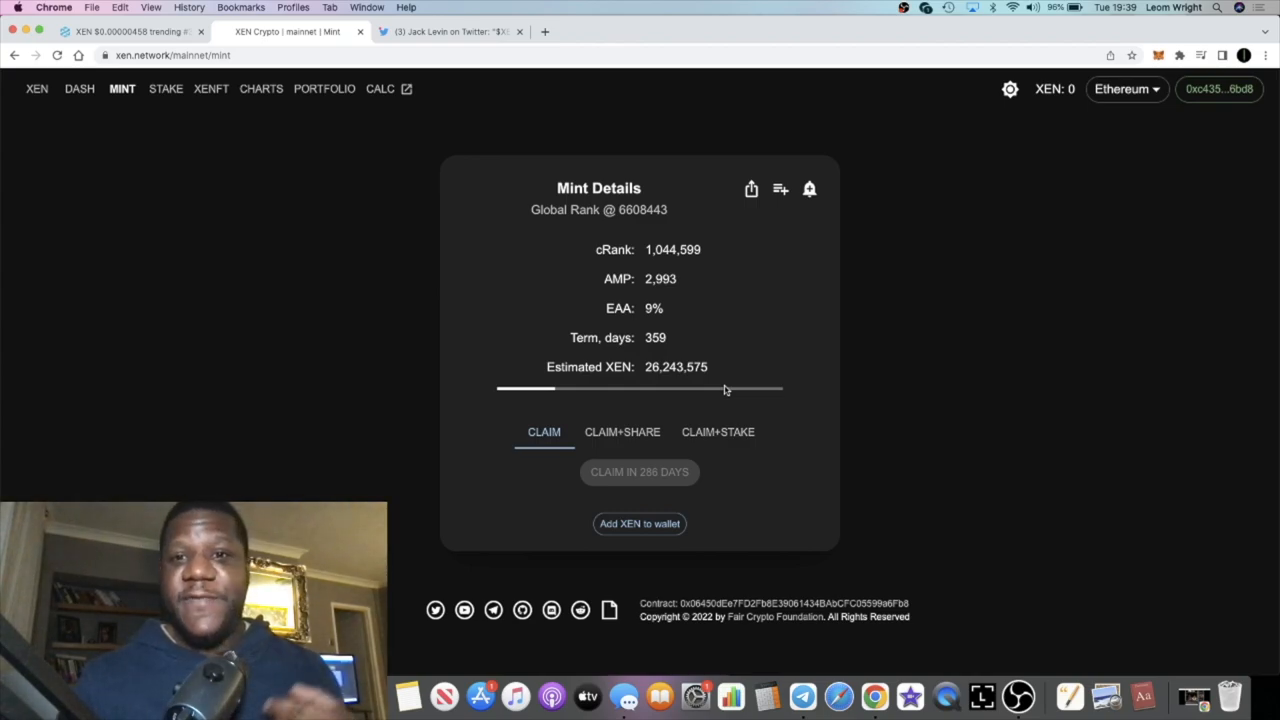
List the supported chains with Ethereum kept, then return to Jack Levin's XEN tweet.
click(1127, 89)
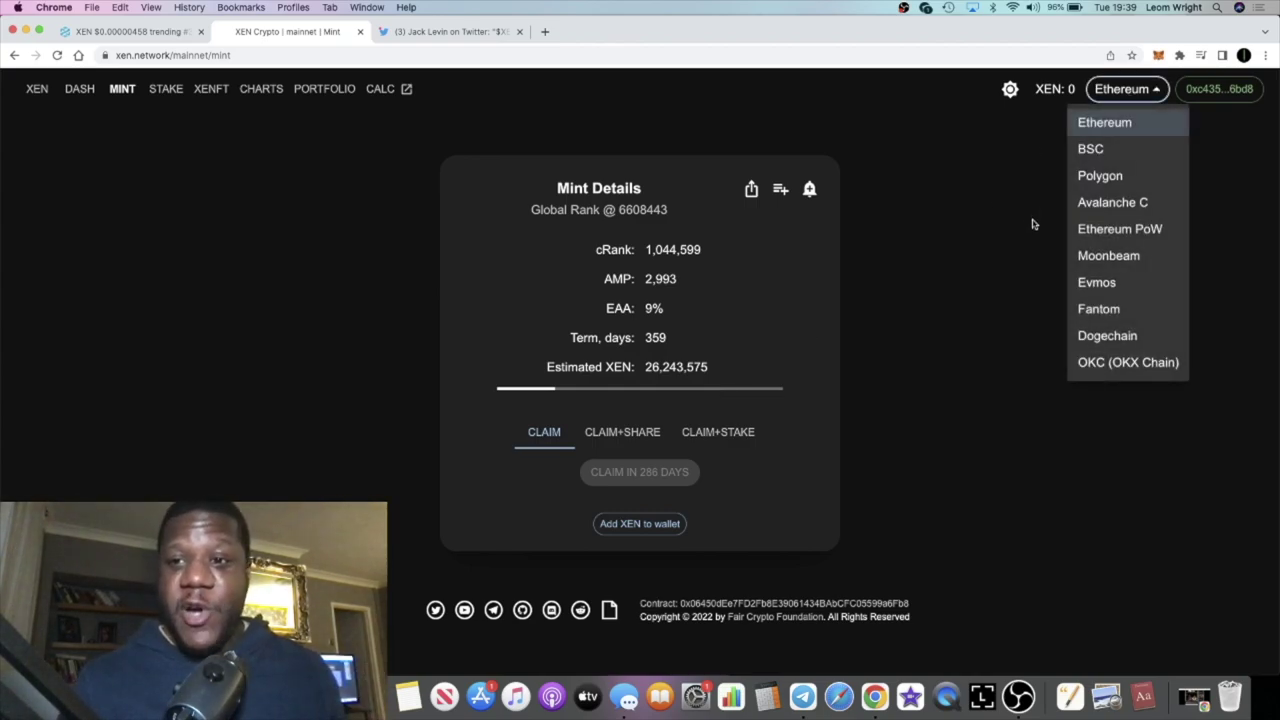
mouse_move(1127, 177)
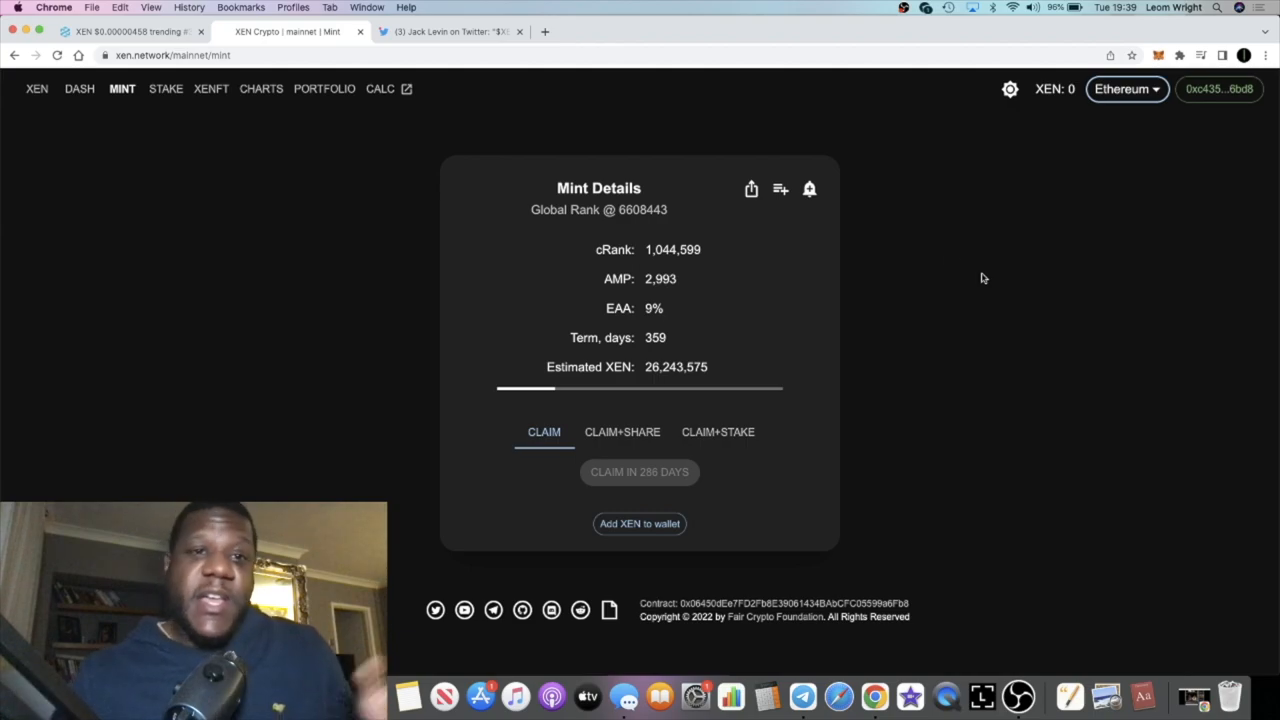
click(460, 31)
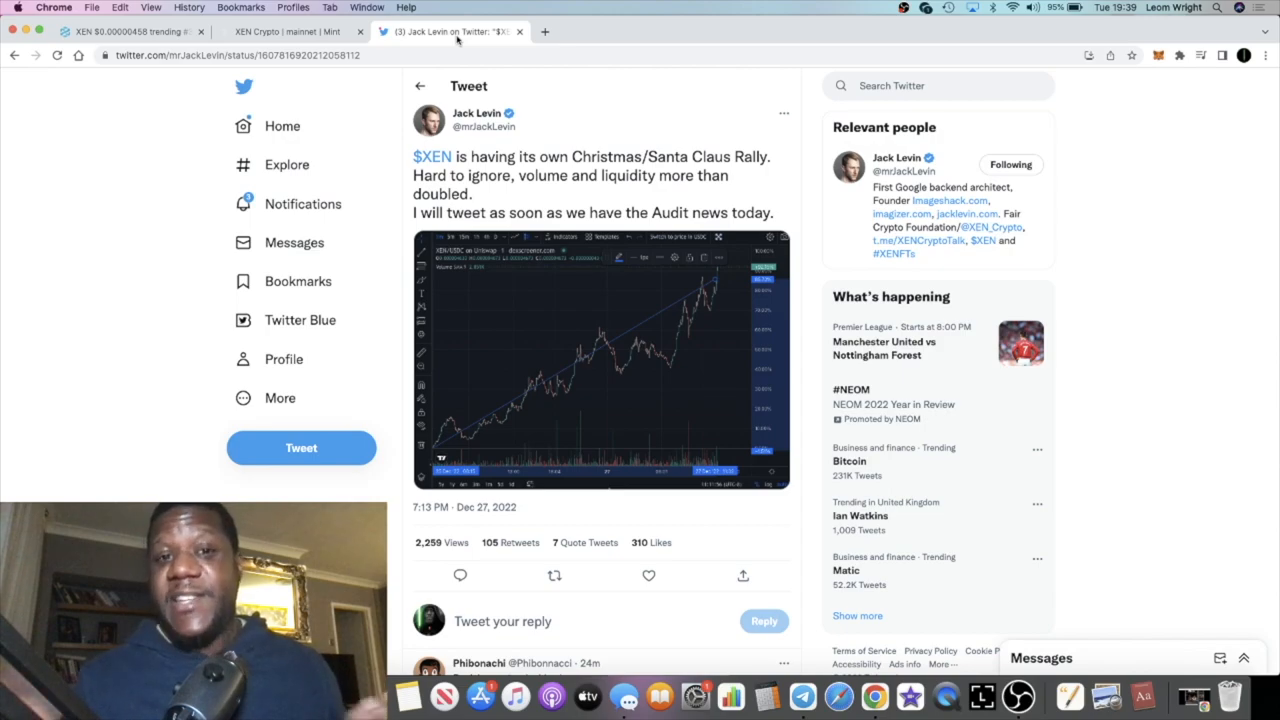
Expand Jack Levin's XEN/USDC price chart image to full size.
click(600, 360)
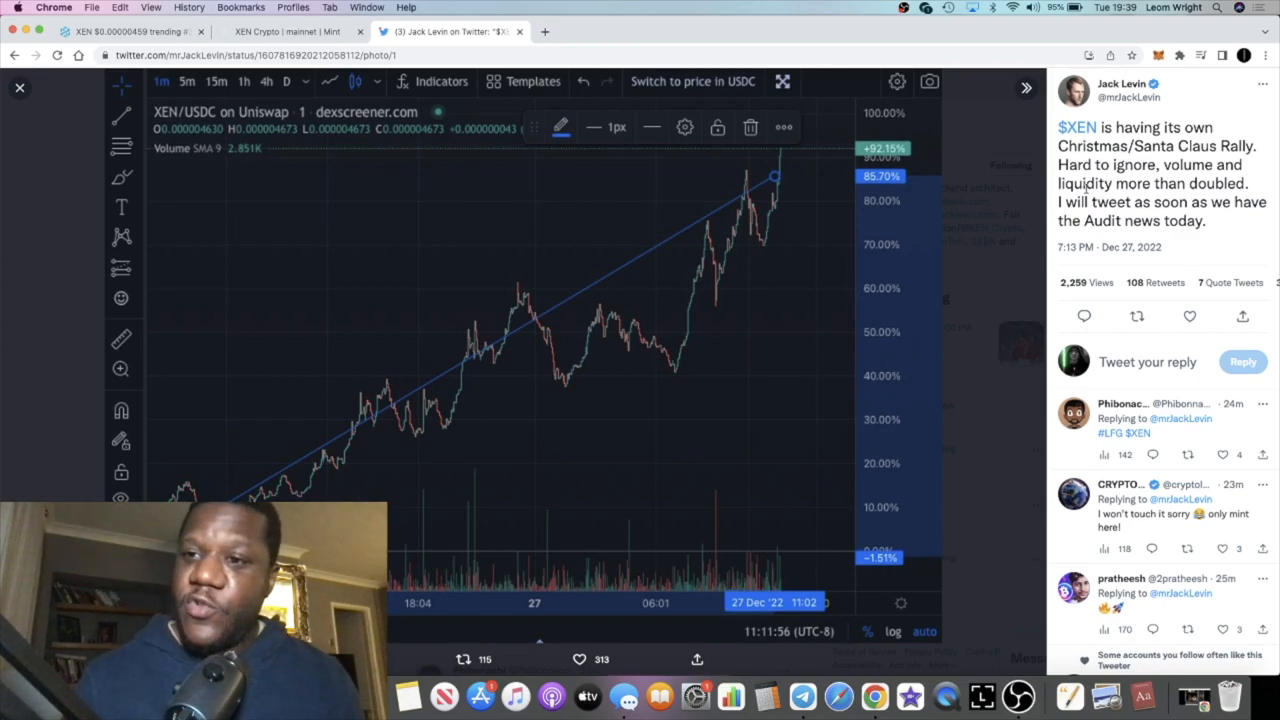
mouse_move(1047, 210)
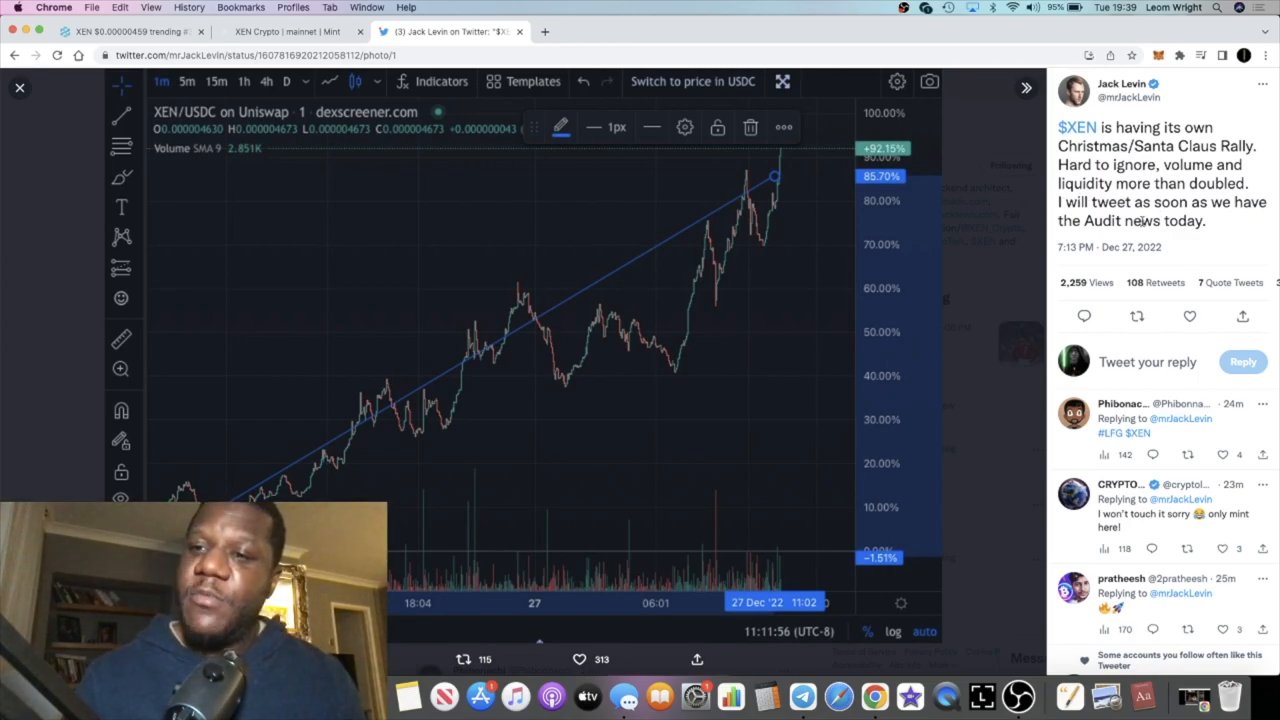
mouse_move(861, 278)
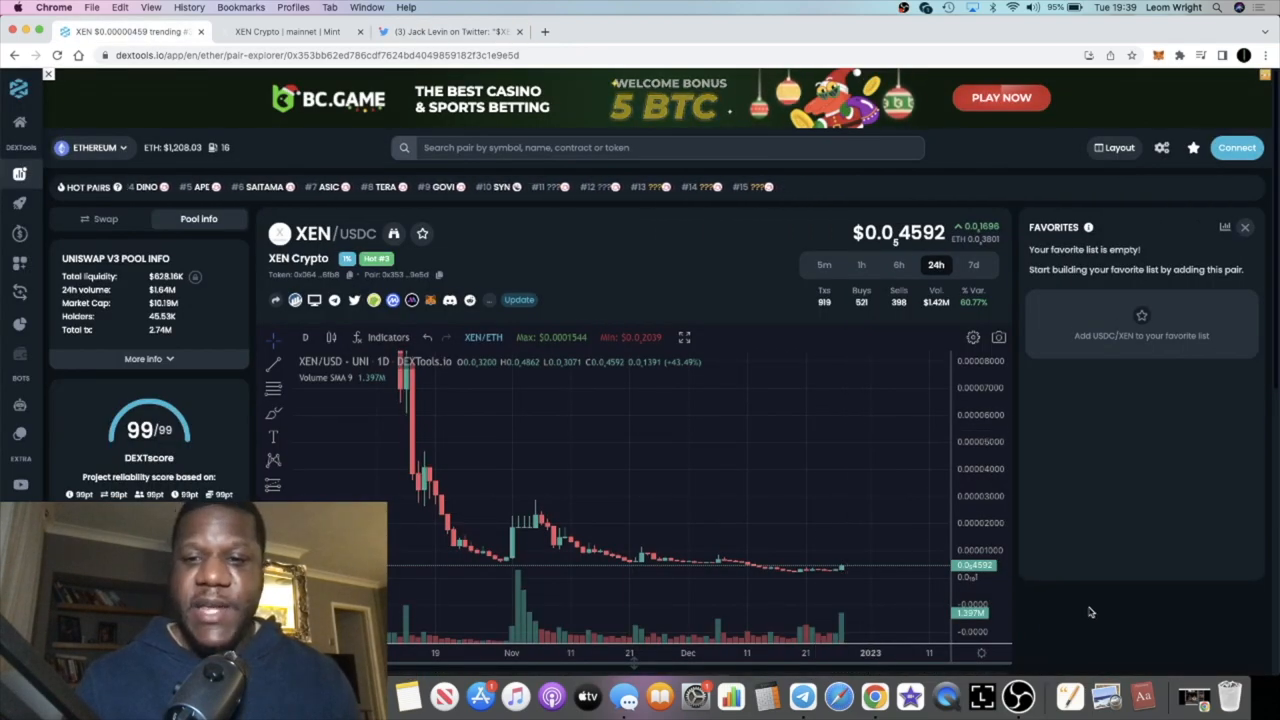
scroll(down, 3)
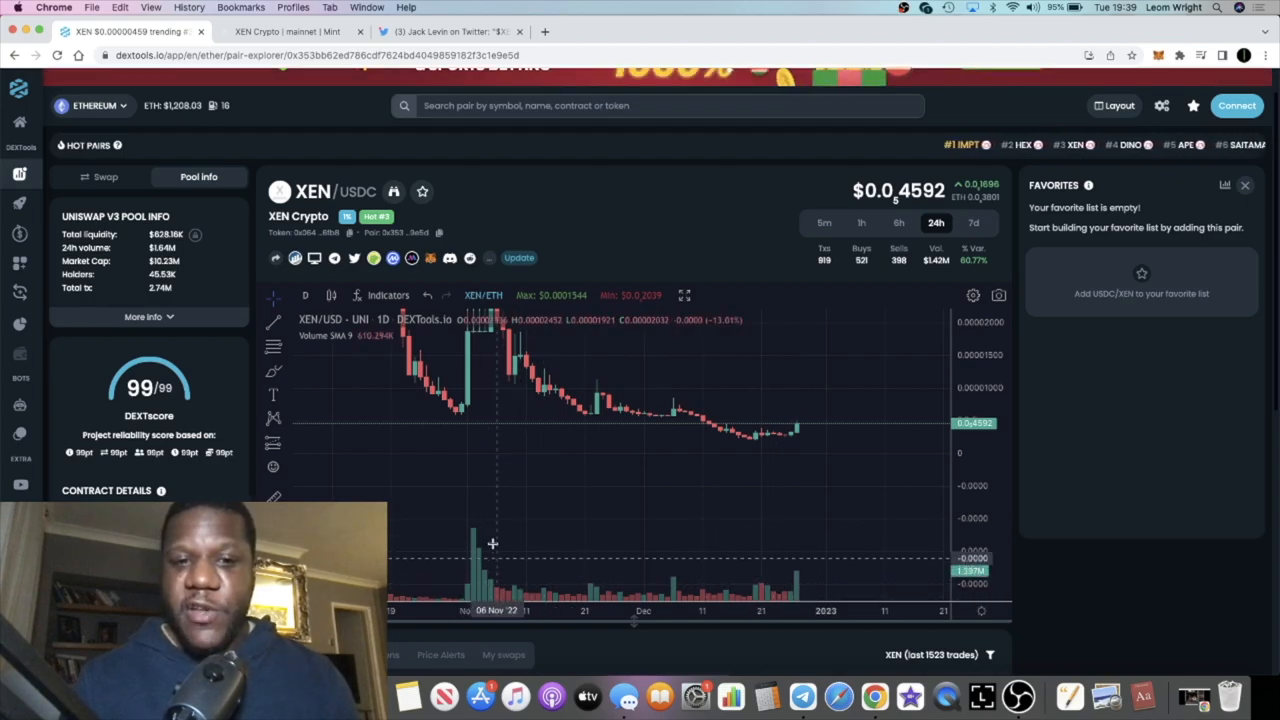
mouse_move(553, 398)
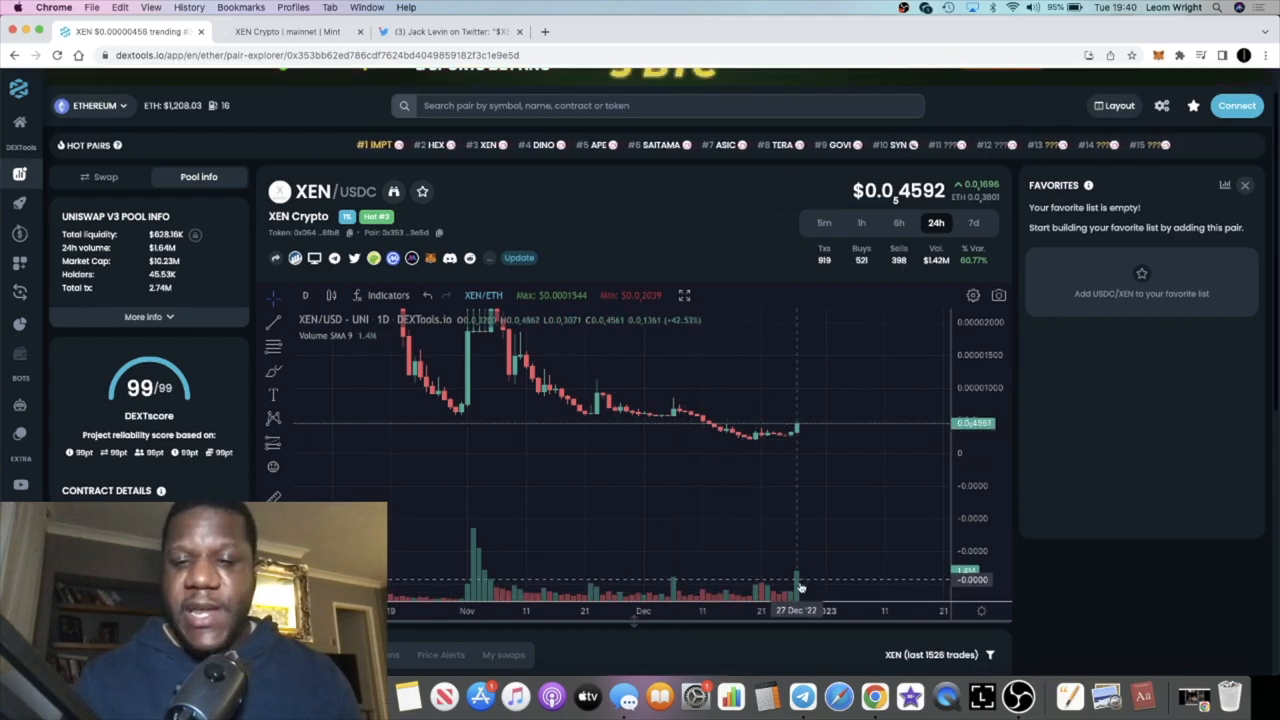
mouse_move(830, 426)
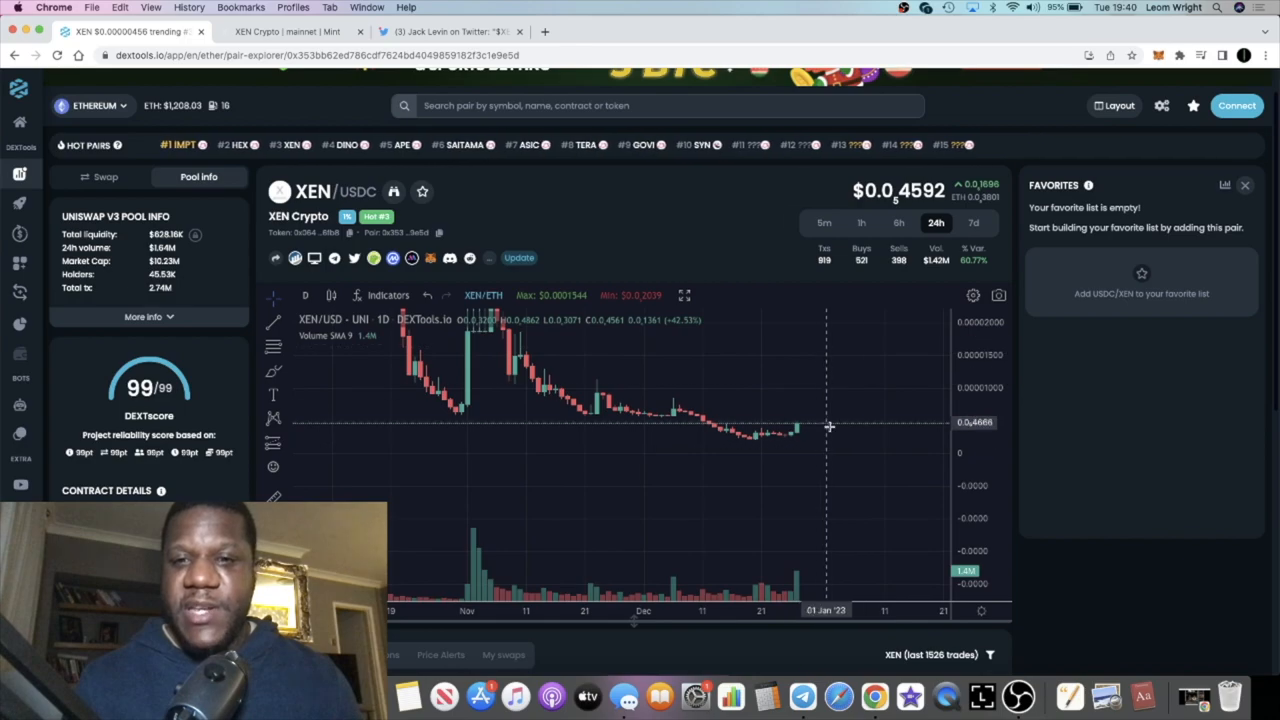
mouse_move(805, 393)
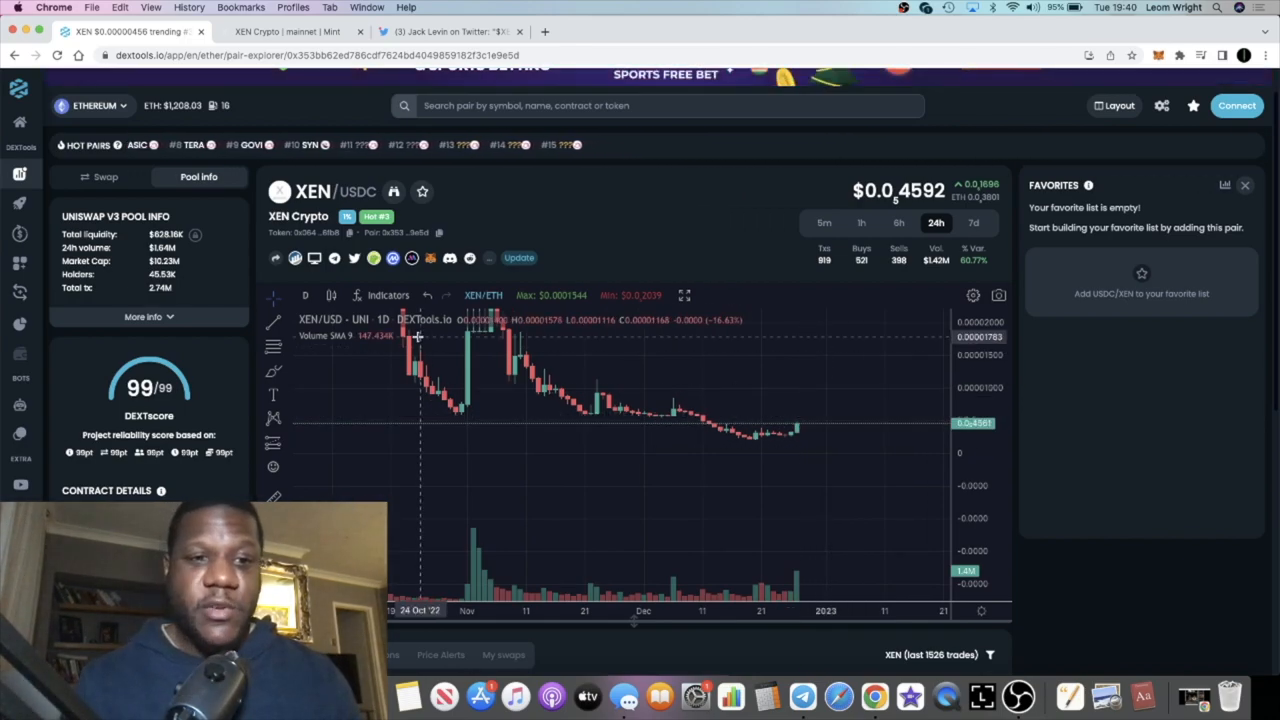
mouse_move(718, 428)
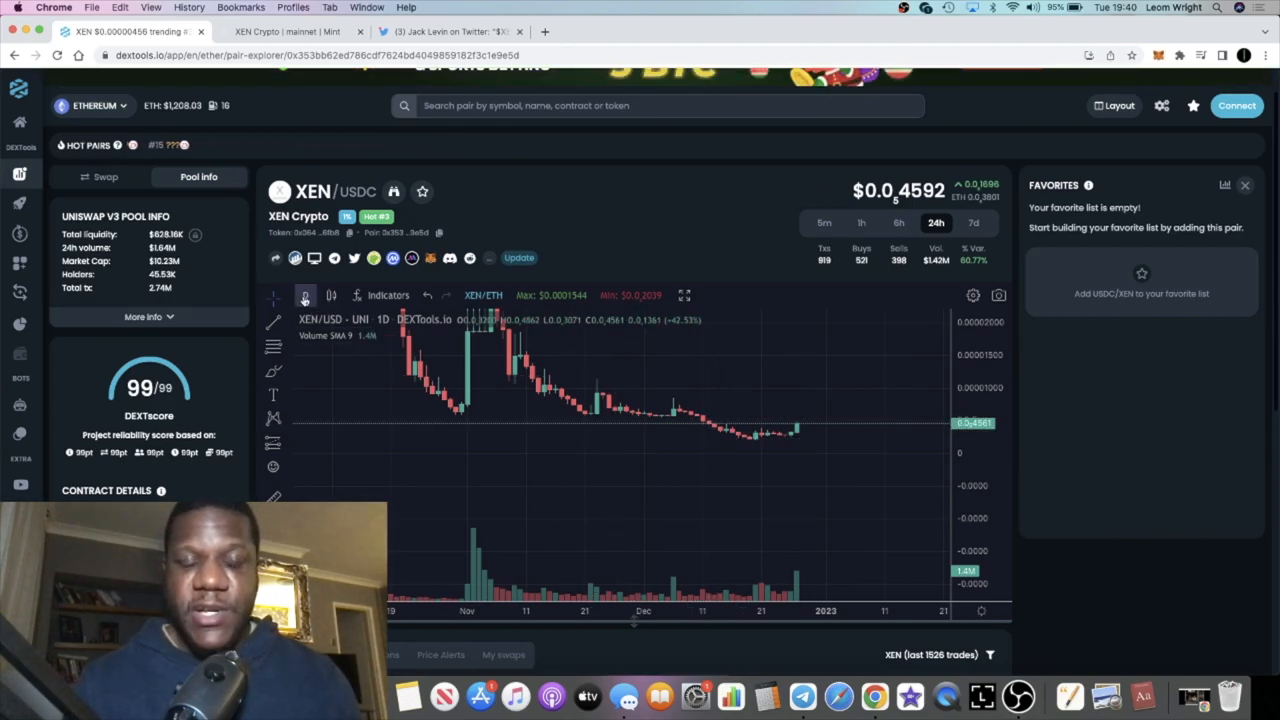
Open the XEN/USDC chart's timeframe menu from the 'D' button.
click(304, 296)
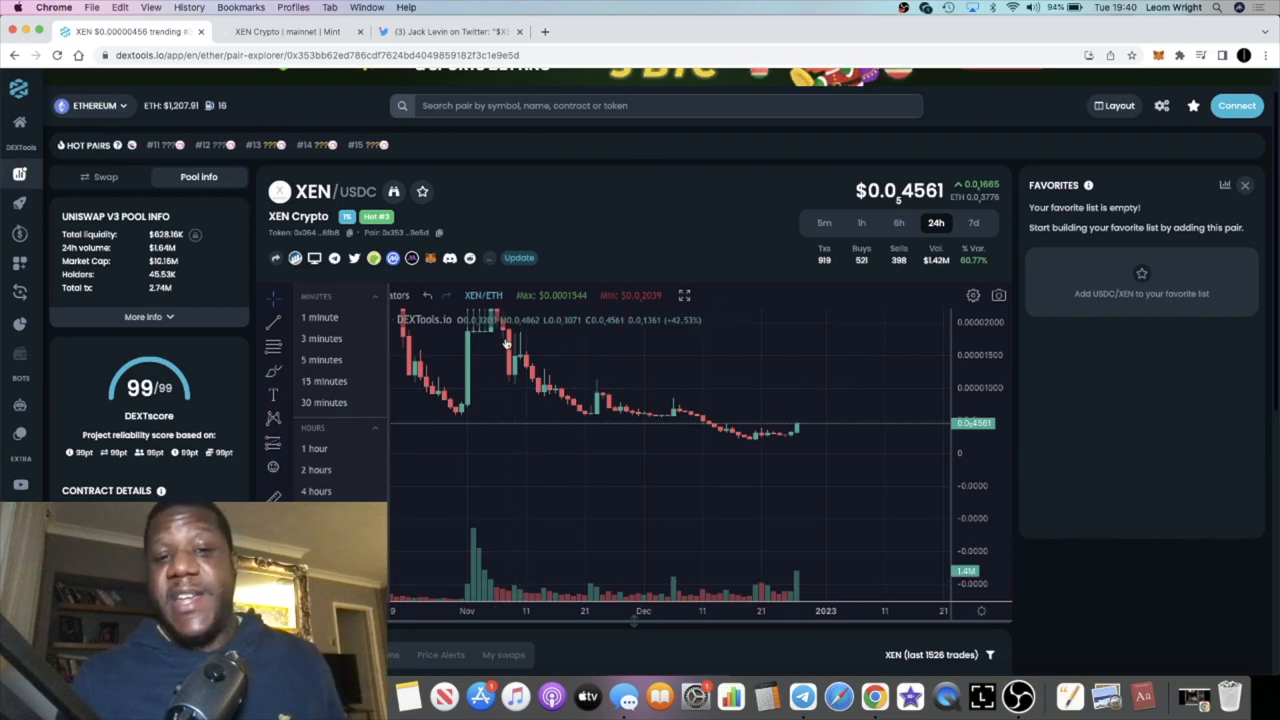
mouse_move(496, 484)
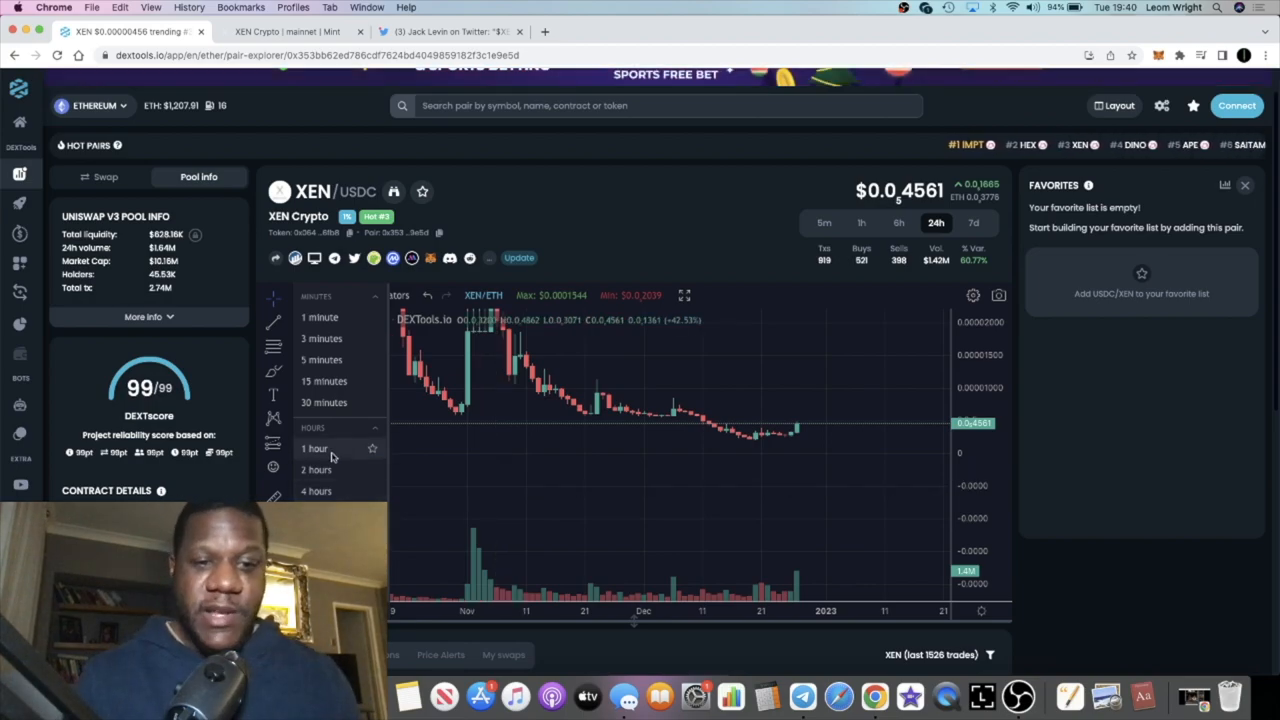
Switch the XEN/USDC chart to the 1-hour interval.
click(315, 448)
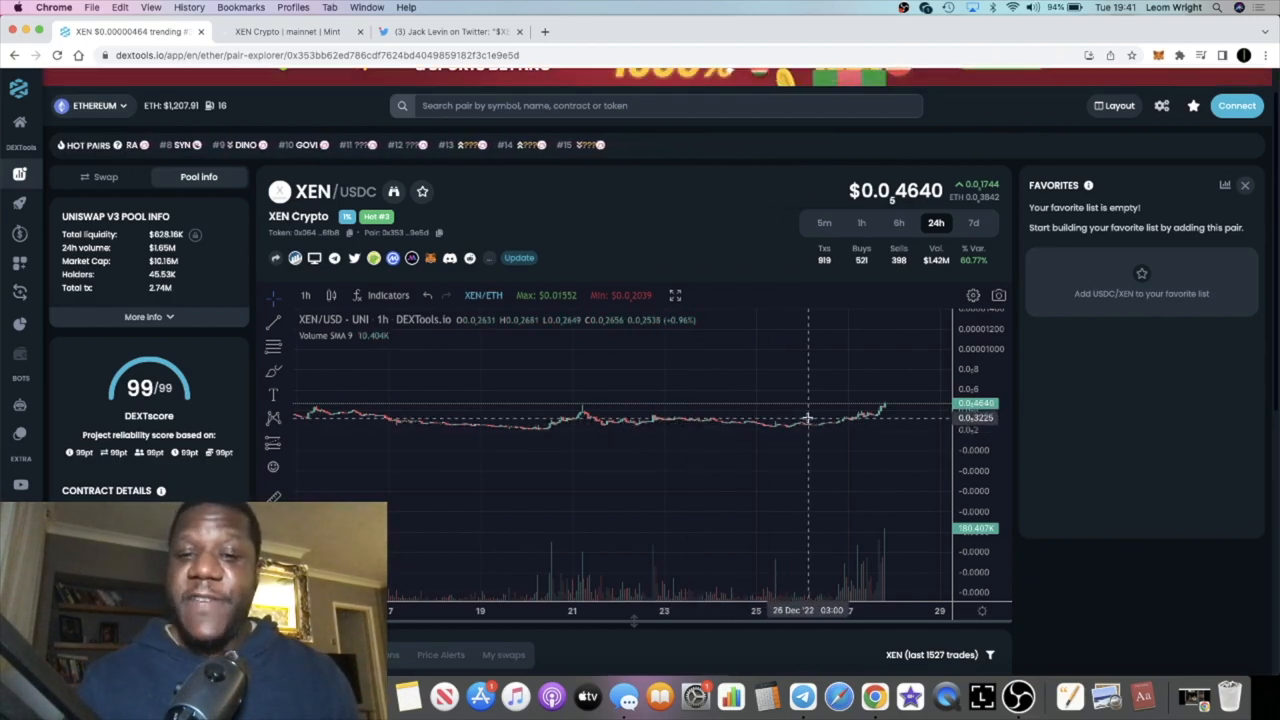
mouse_move(818, 427)
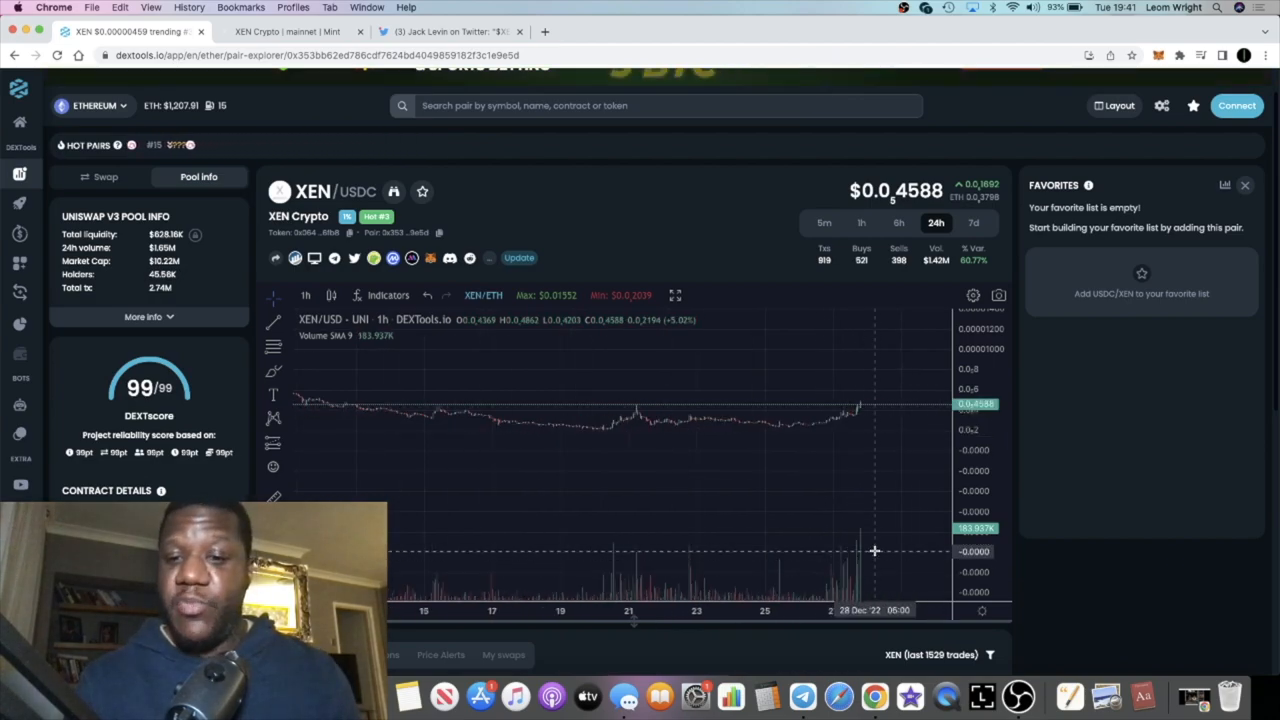
Change the XEN/USDC chart from 1h to the 4-hour interval.
click(305, 294)
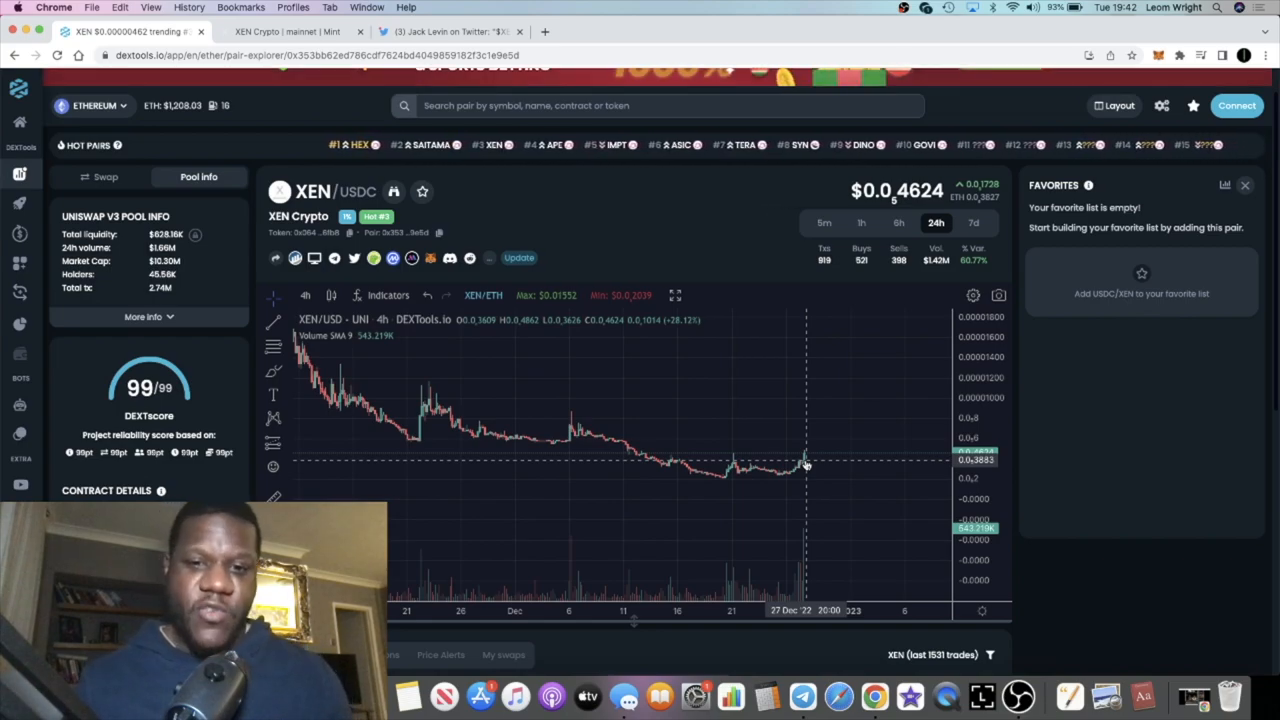
mouse_move(847, 441)
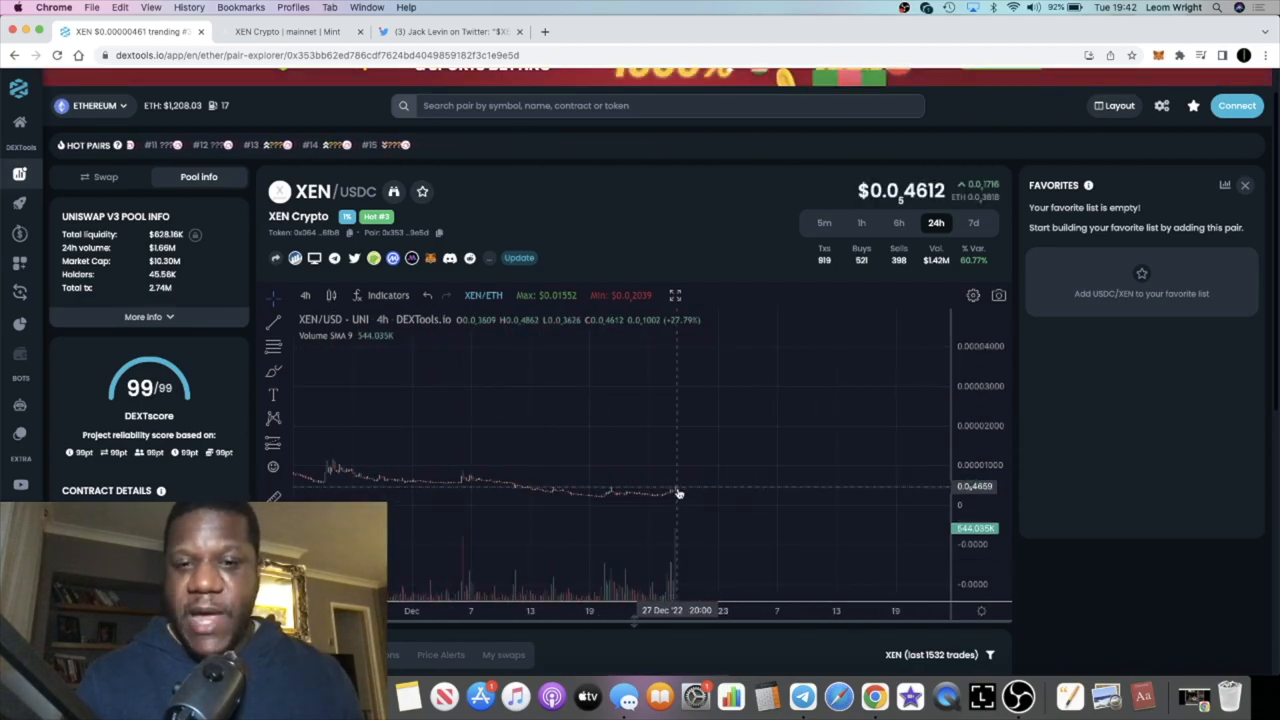
mouse_move(715, 477)
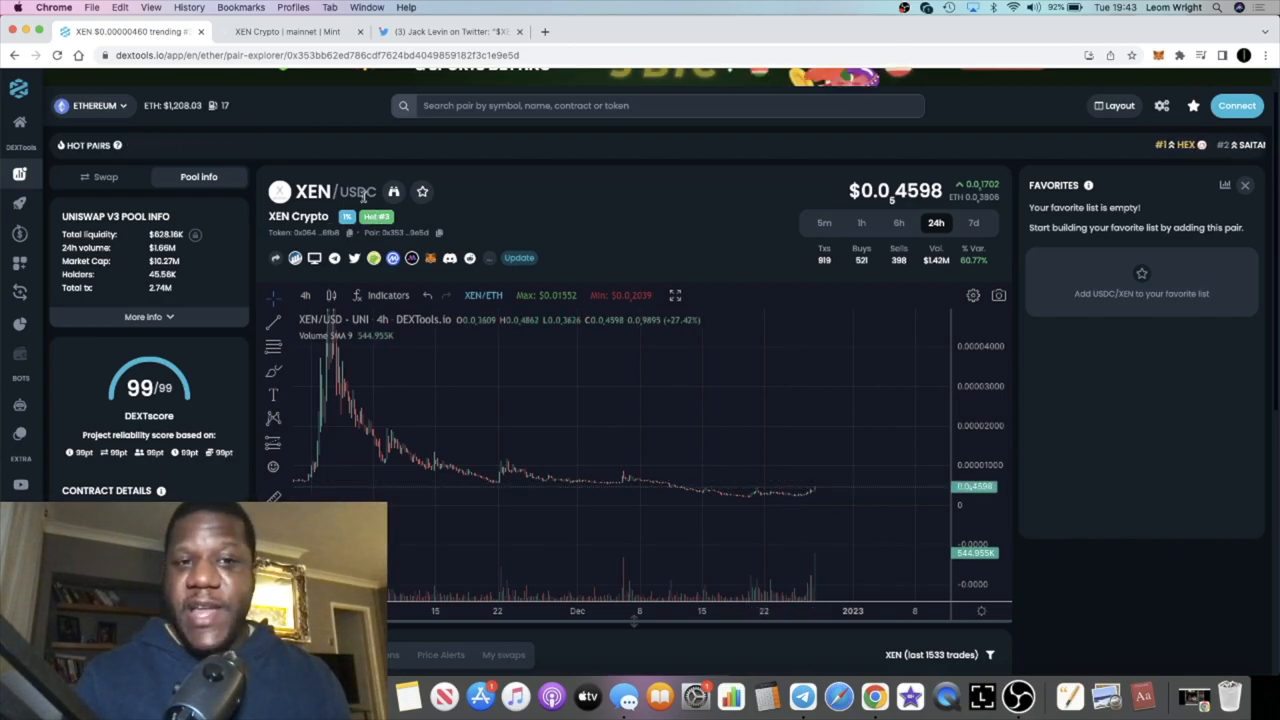
mouse_move(742, 526)
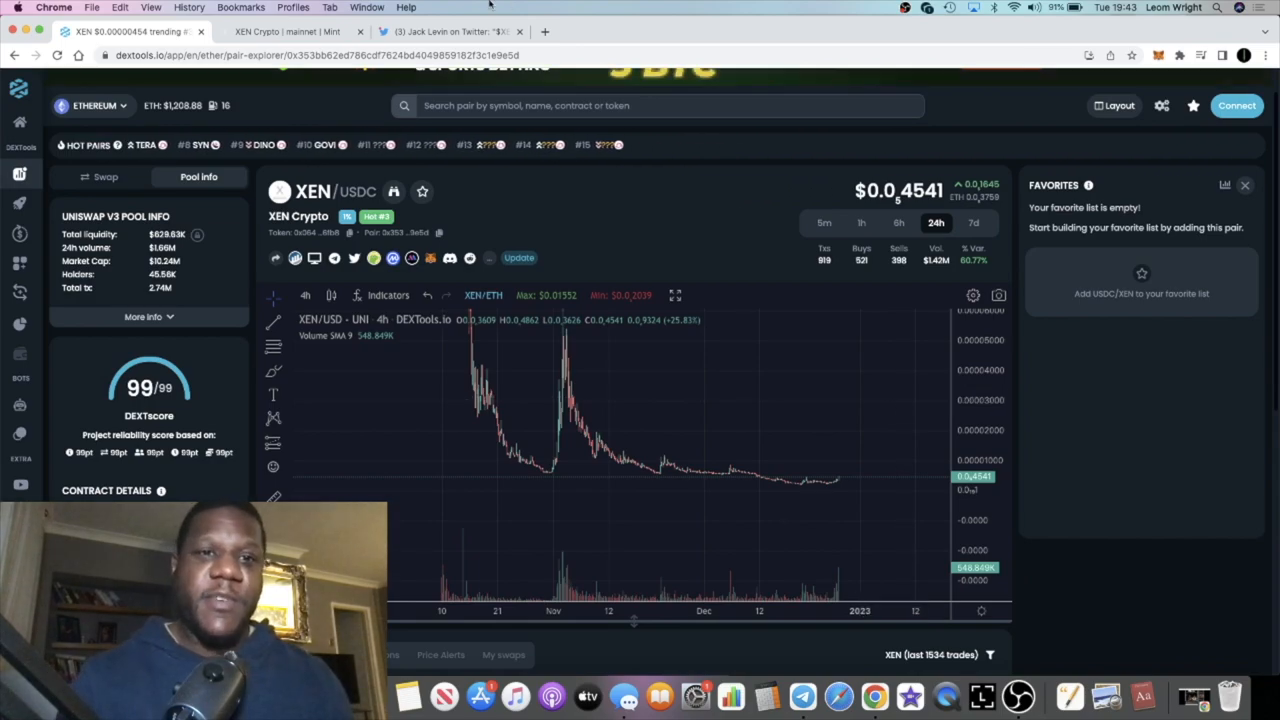
Return to Jack Levin's XEN rally tweet after reviewing the 4h chart history.
click(450, 31)
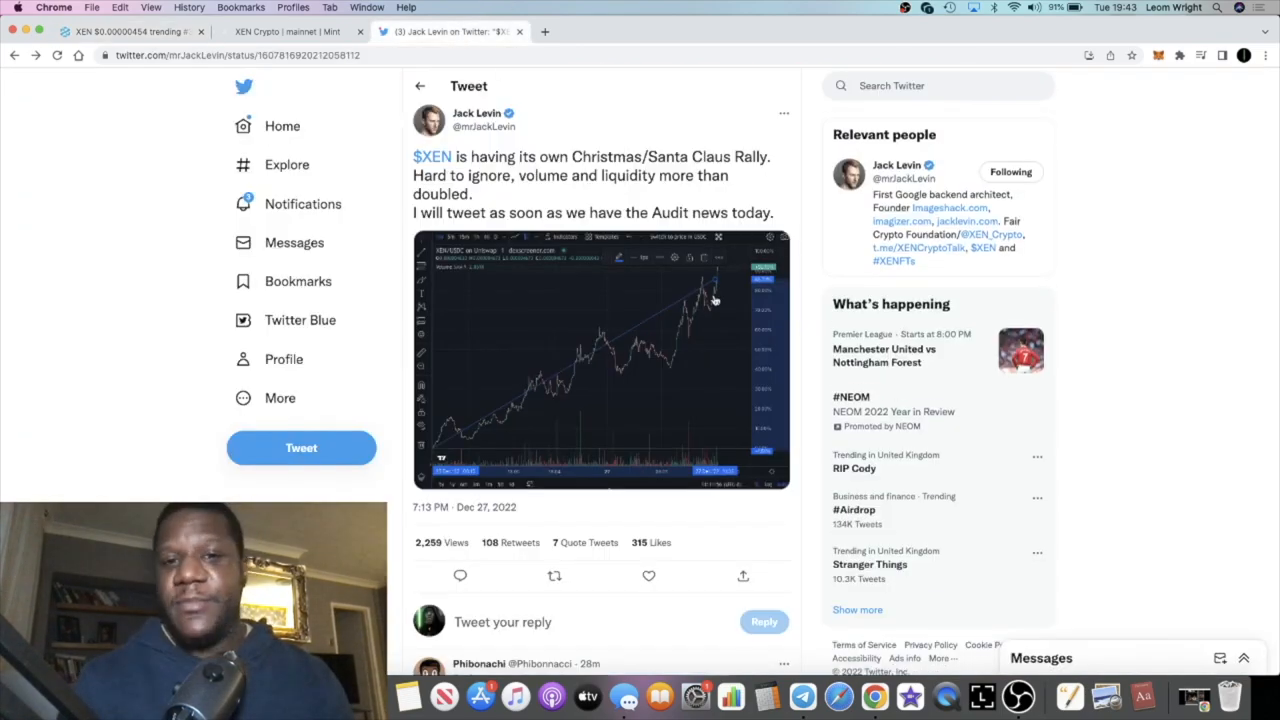
mouse_move(628, 133)
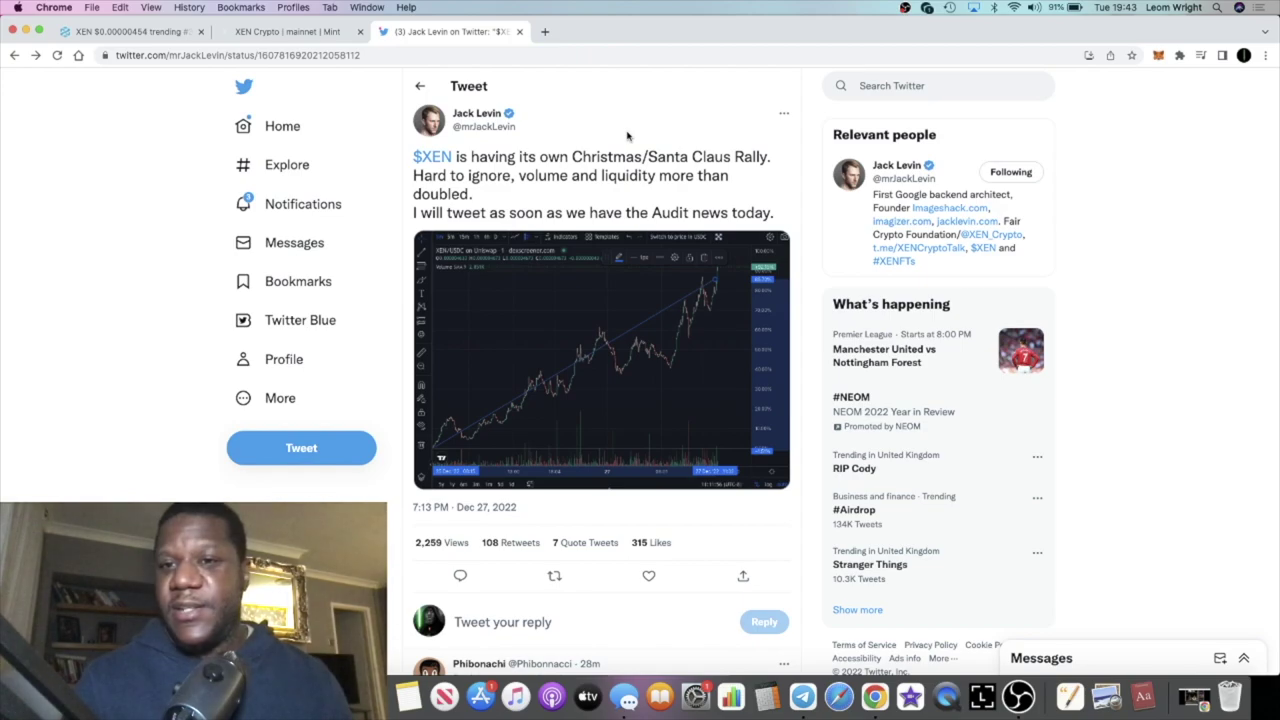